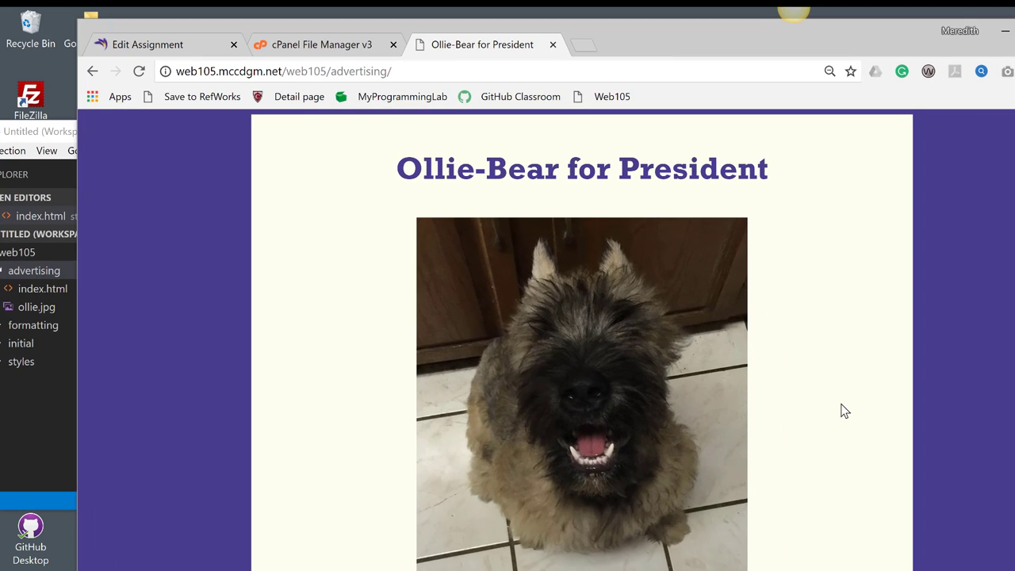
# Step: Scroll through the Ollie-Bear page's issue sections, from Health Care through Taxes
pyautogui.scroll(-3)
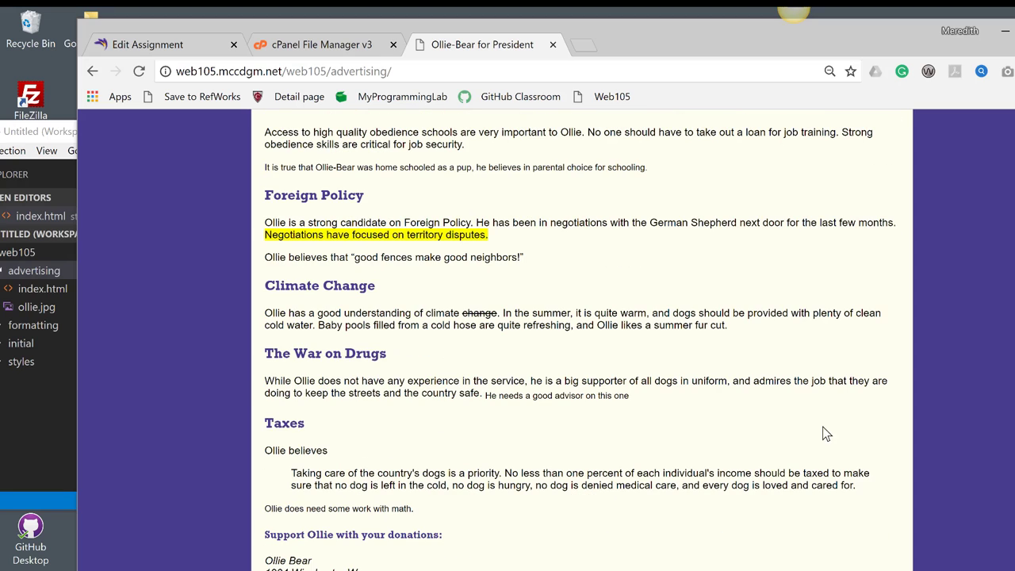
pyautogui.moveTo(673, 450)
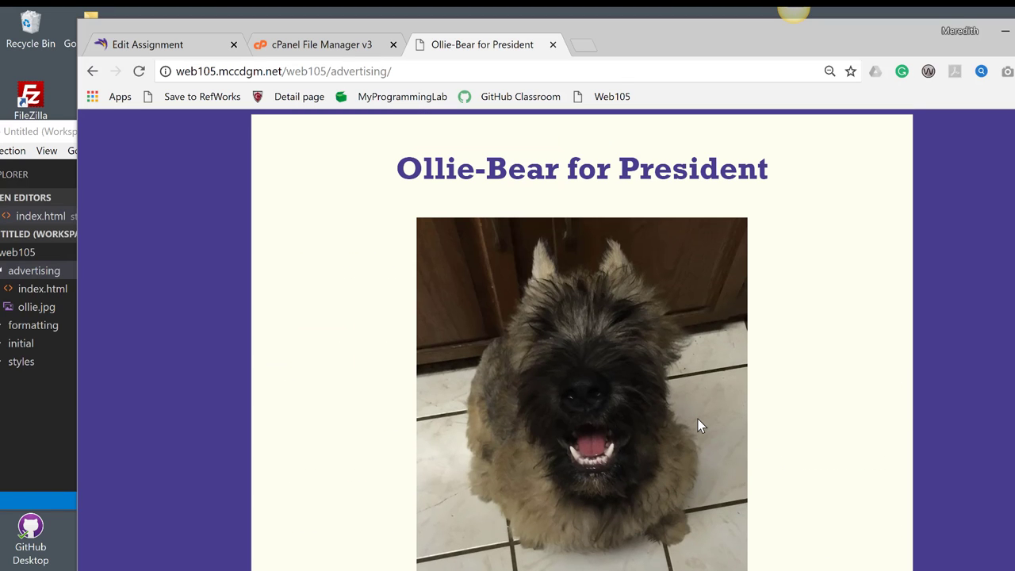
pyautogui.scroll(-3)
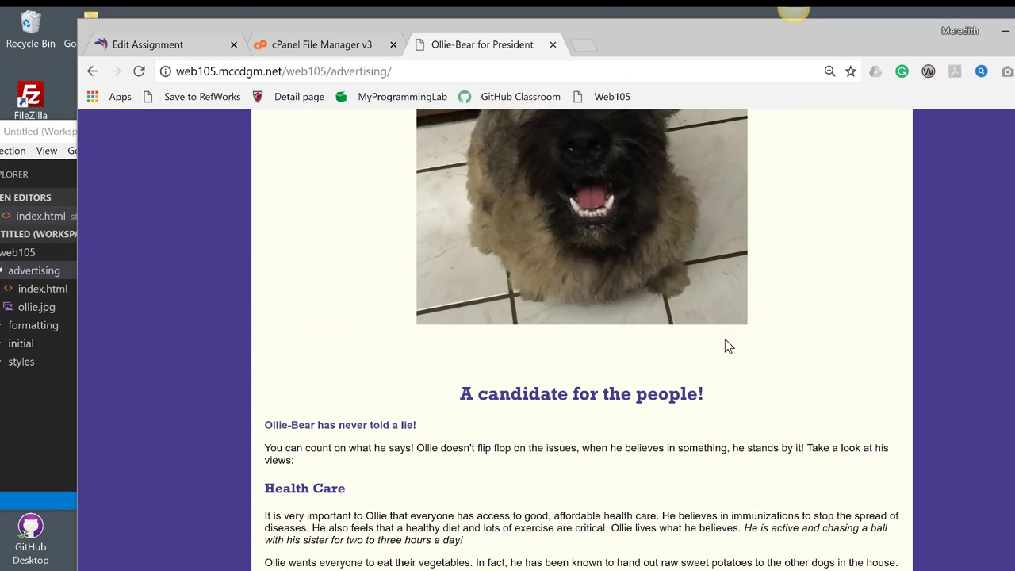
pyautogui.moveTo(583, 439)
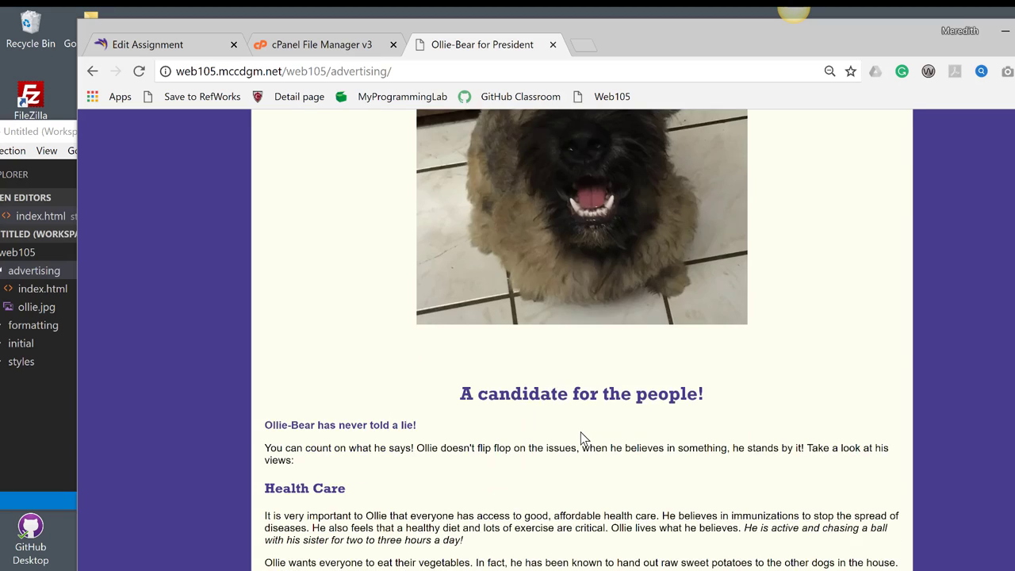
pyautogui.scroll(-3)
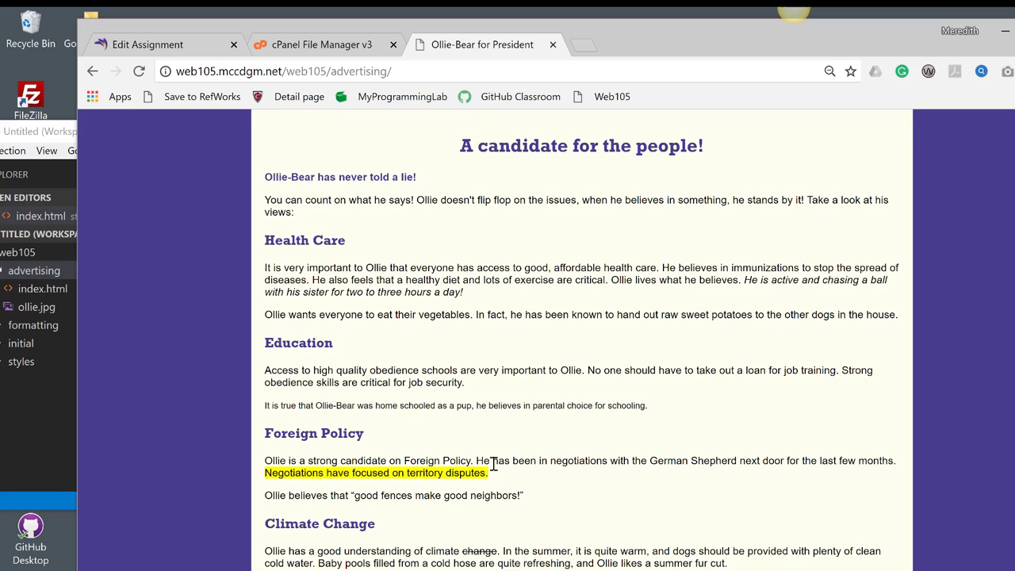
pyautogui.scroll(-3)
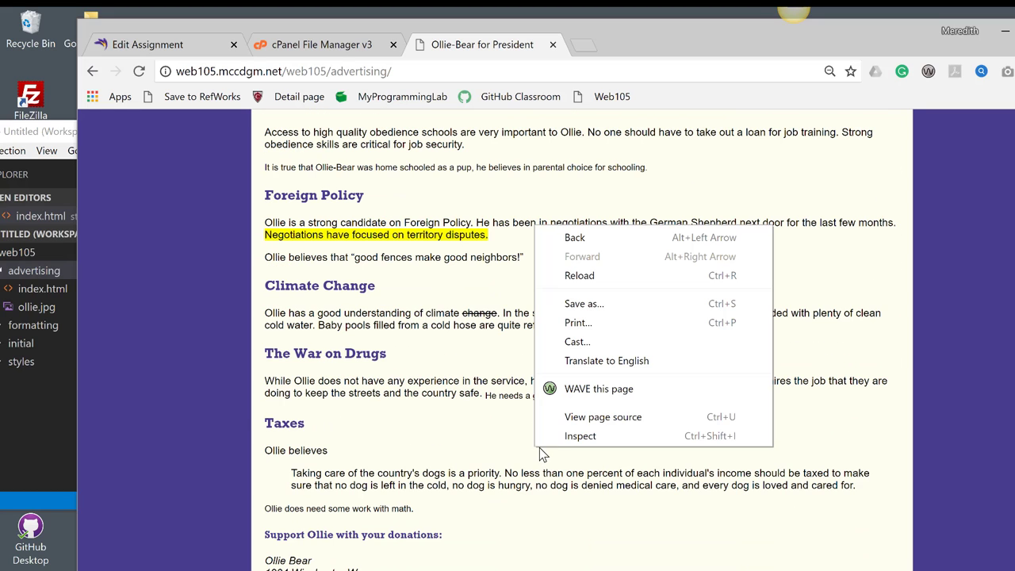
pyautogui.moveTo(578, 322)
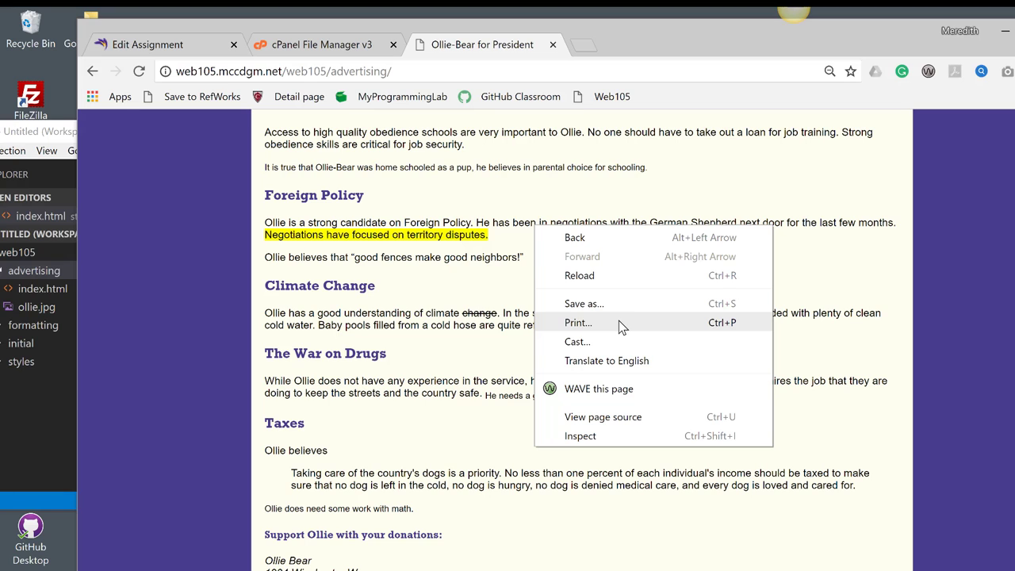
# Step: Open the page's HTML source in a new tab, then view the rendered page
pyautogui.click(602, 416)
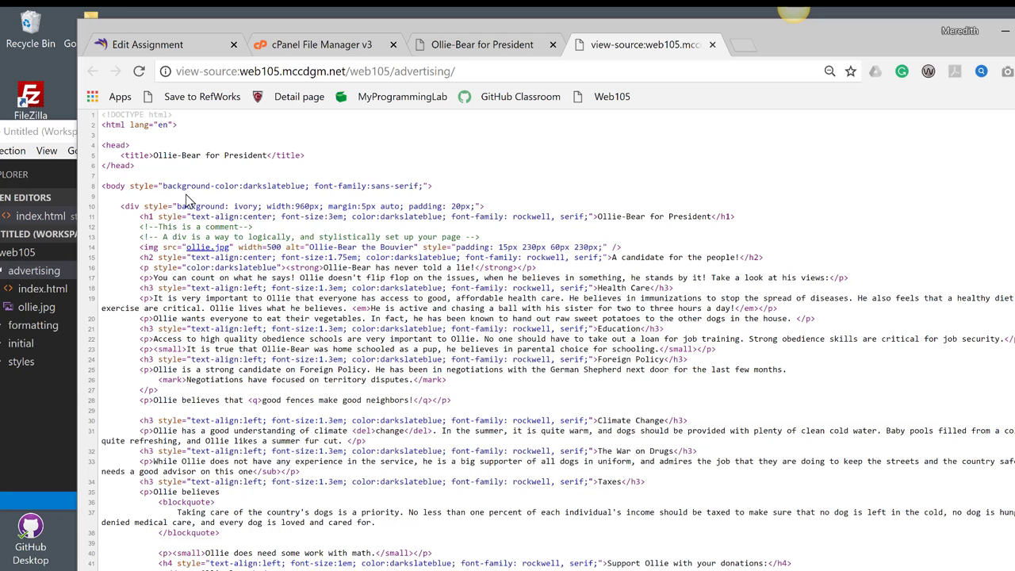
pyautogui.moveTo(242, 206)
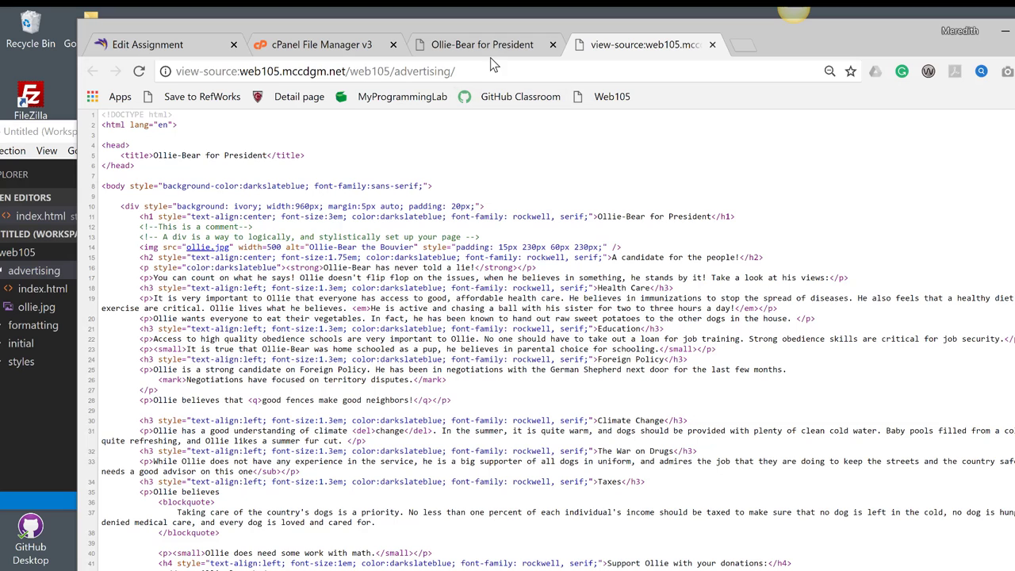
pyautogui.click(482, 44)
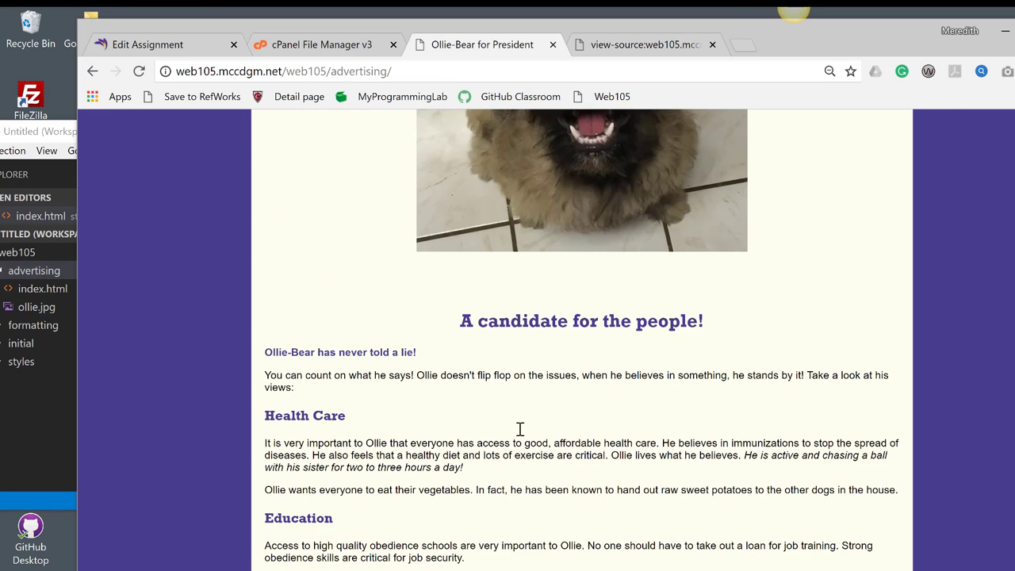
pyautogui.scroll(-3)
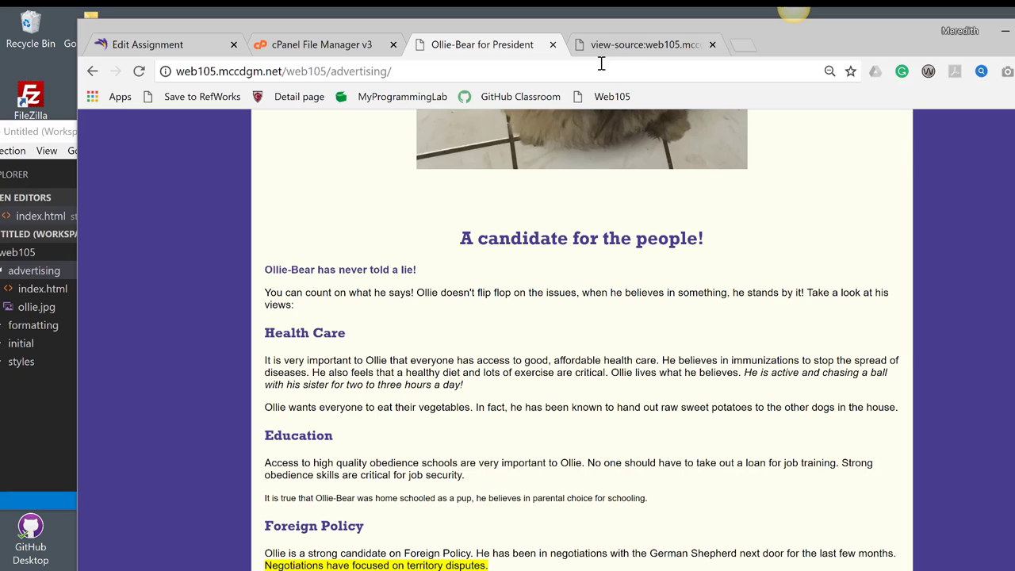
# Step: Review the source tab again, then return to the Ollie-Bear for President page
pyautogui.click(643, 44)
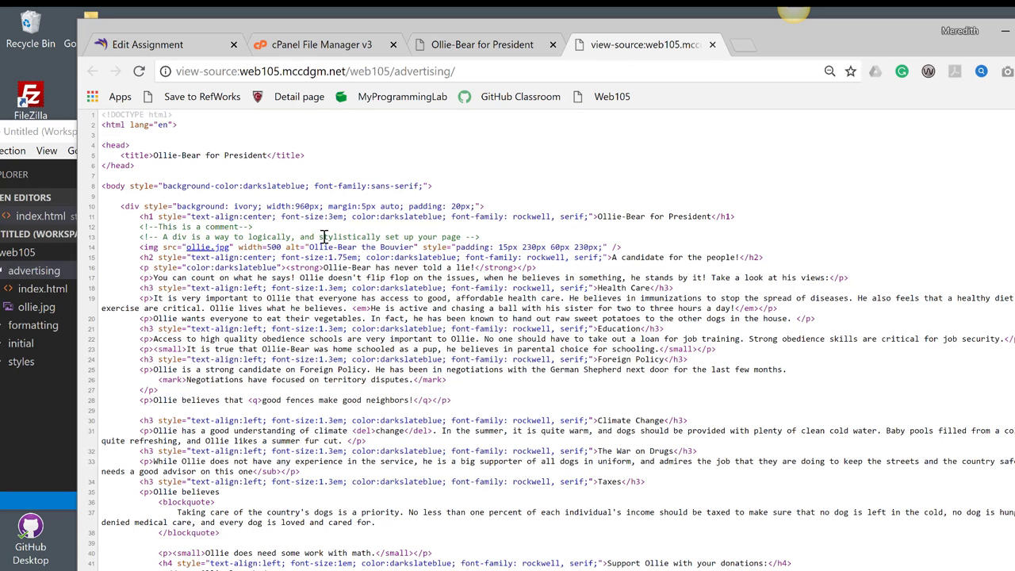
pyautogui.moveTo(354, 205)
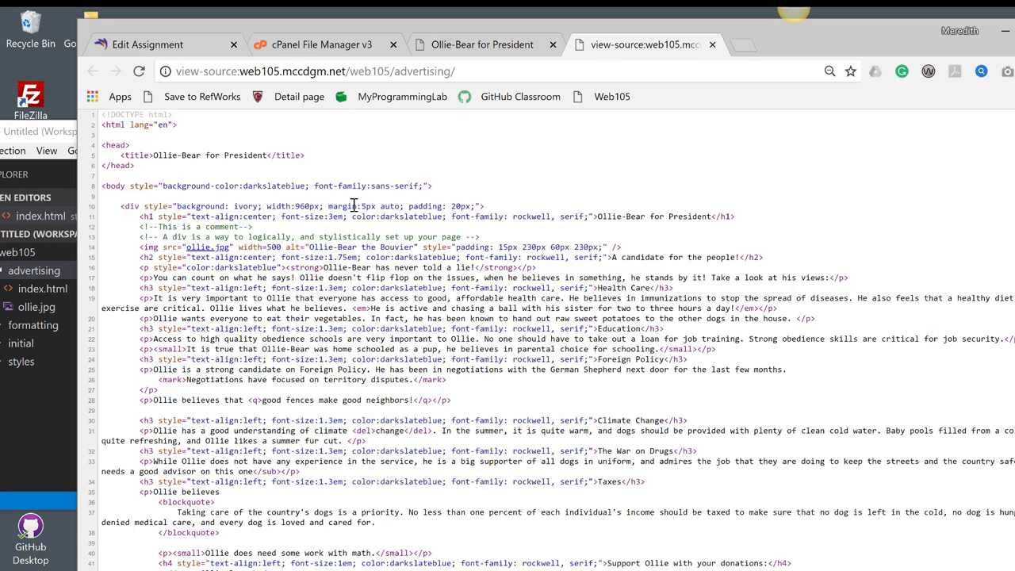
pyautogui.moveTo(423, 219)
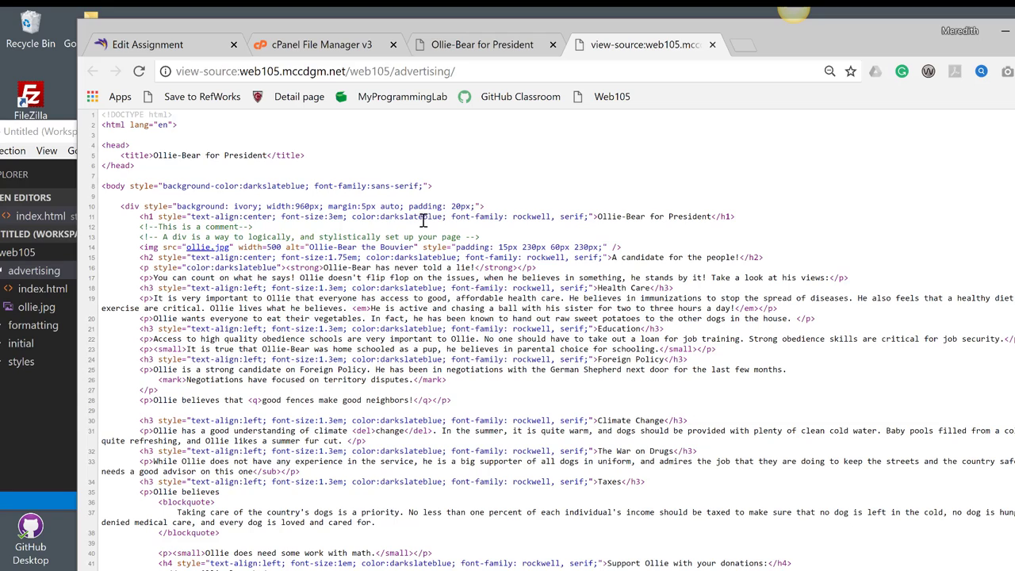
pyautogui.moveTo(467, 205)
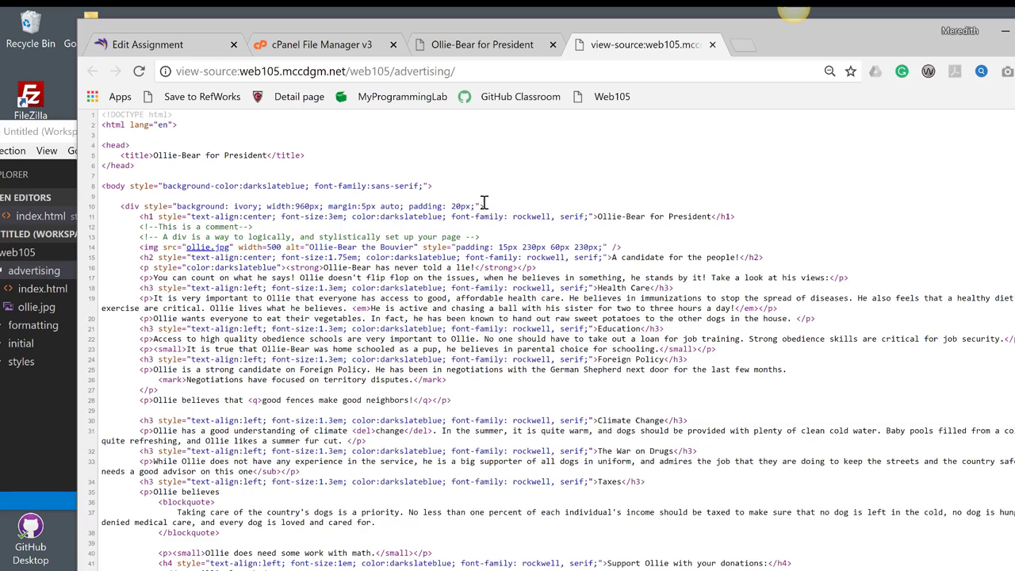
pyautogui.moveTo(483, 49)
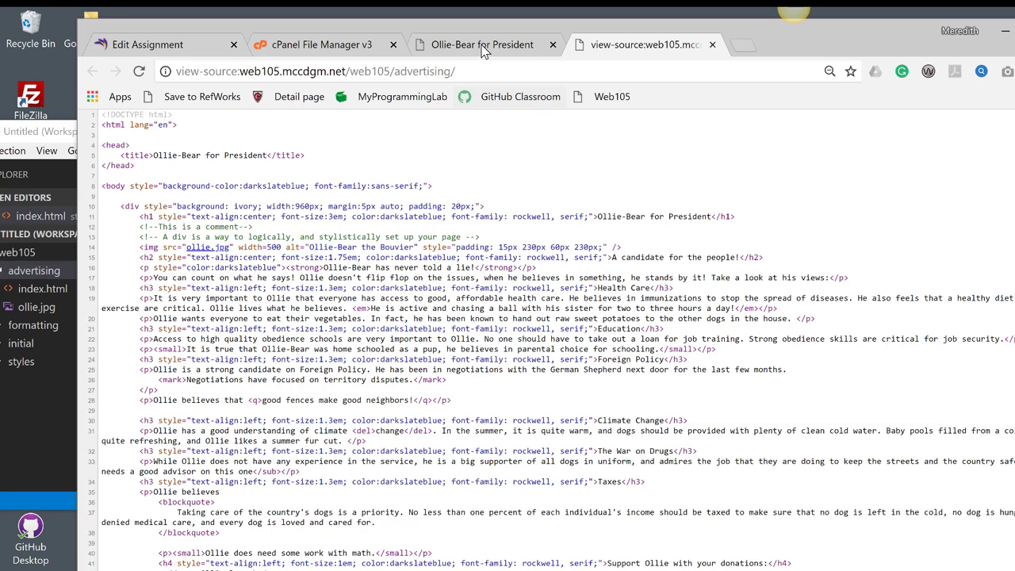
pyautogui.click(482, 44)
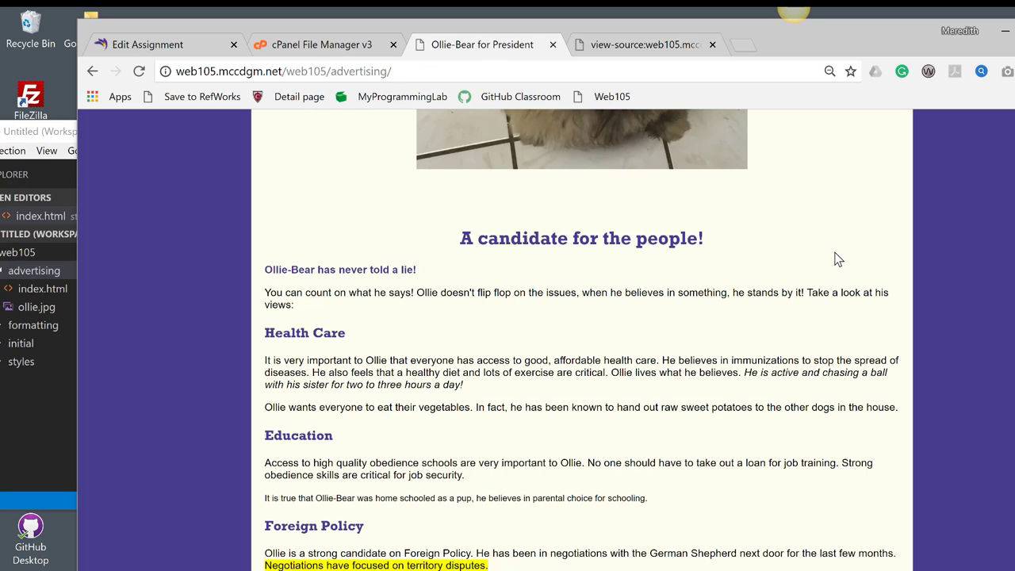
# Step: Inspect the page's ivory content box and select its background colour swatch
pyautogui.rightClick(838, 259)
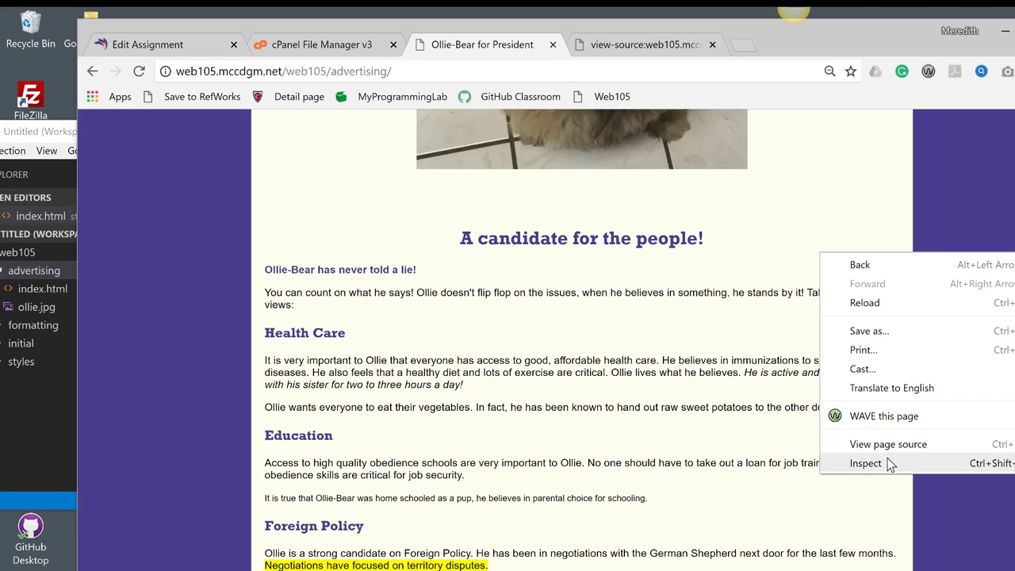
pyautogui.click(865, 463)
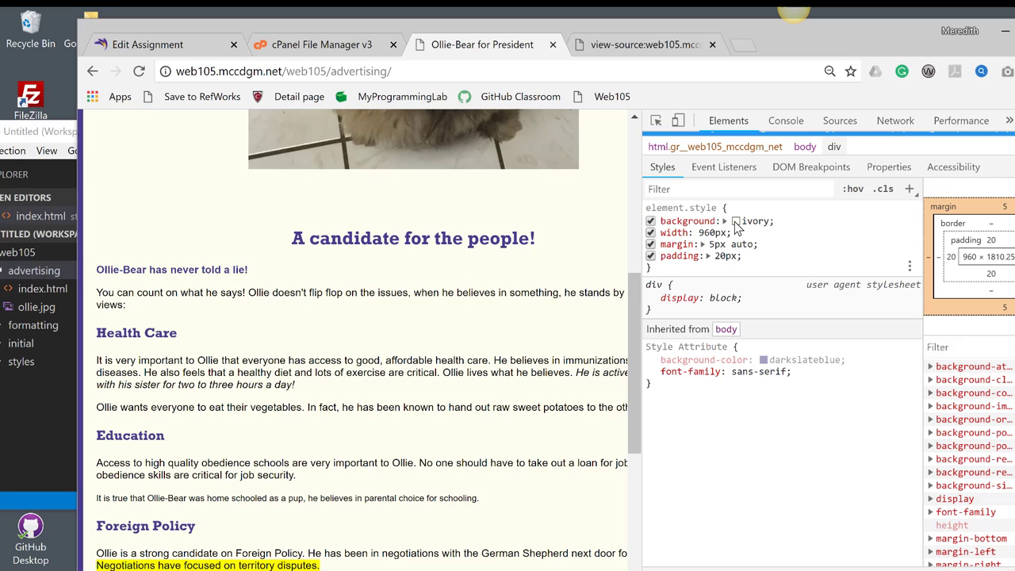
pyautogui.click(733, 220)
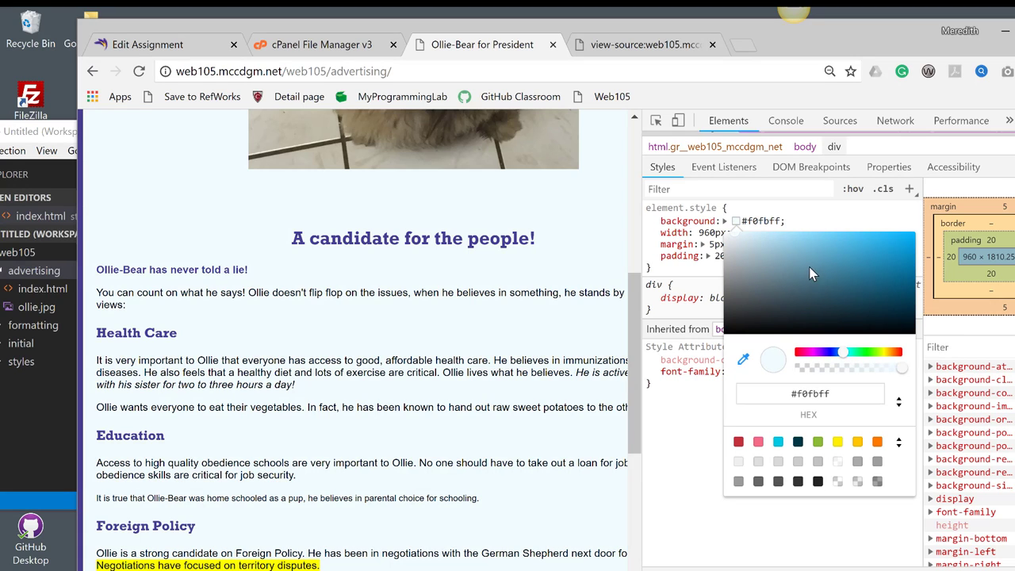
# Step: Drag the colour picker to make the content box background teal
pyautogui.moveTo(842, 351); pyautogui.dragTo(886, 351)
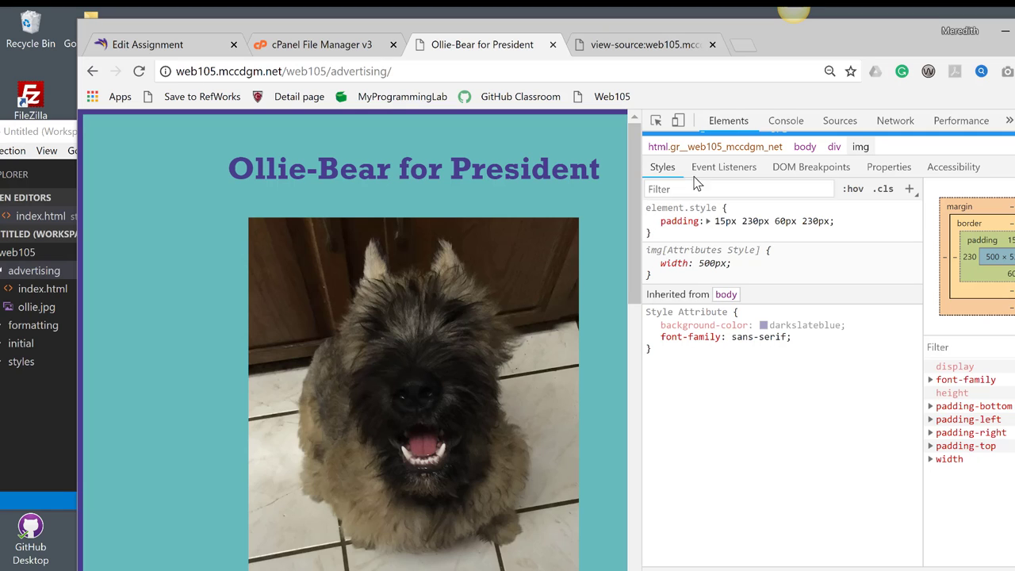
pyautogui.moveTo(546, 273)
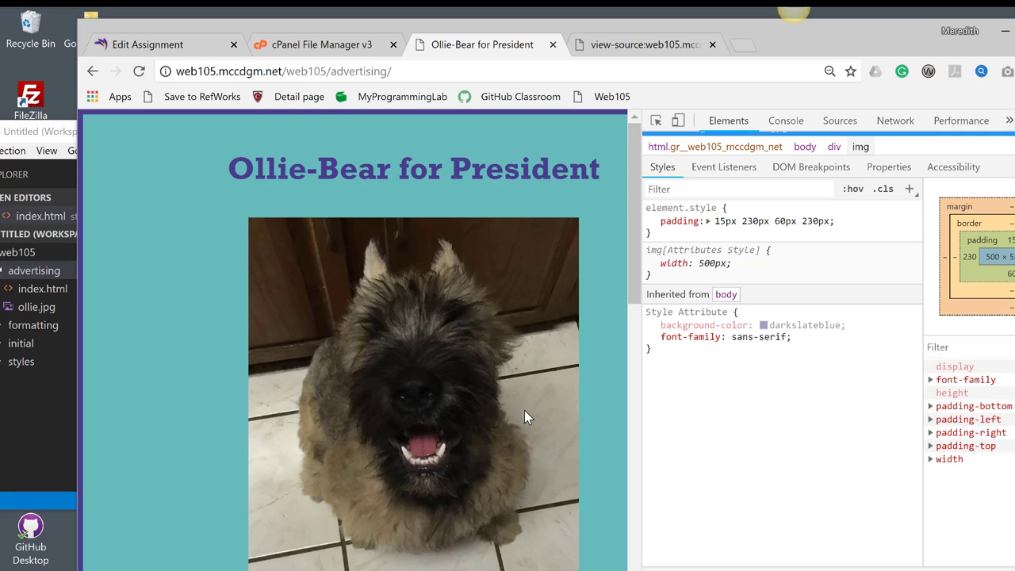
pyautogui.moveTo(727, 285)
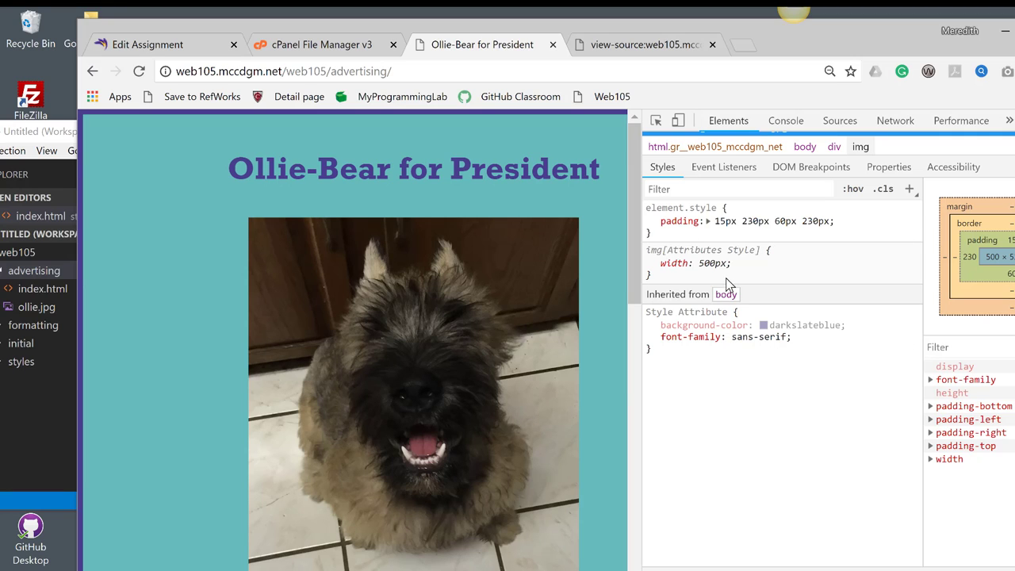
pyautogui.moveTo(701, 285)
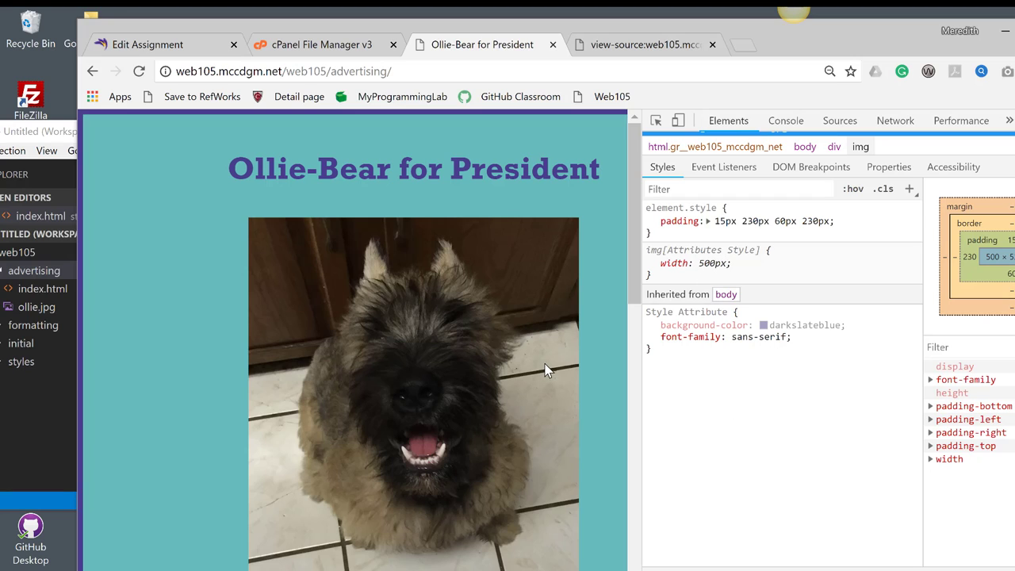
pyautogui.scroll(-3)
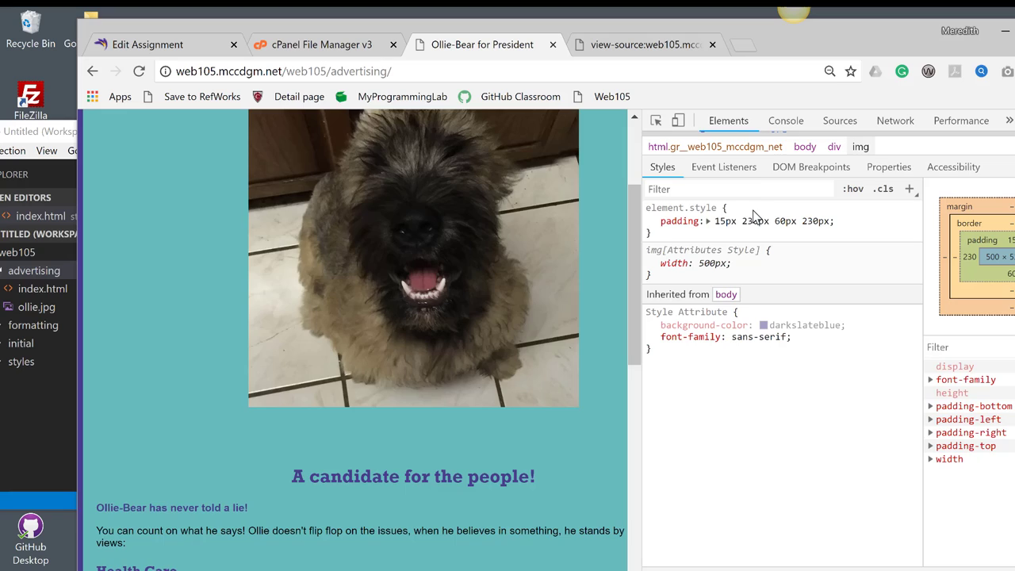
# Step: View the (index) HTML file in the Sources panel with the navigator hidden
pyautogui.click(838, 120)
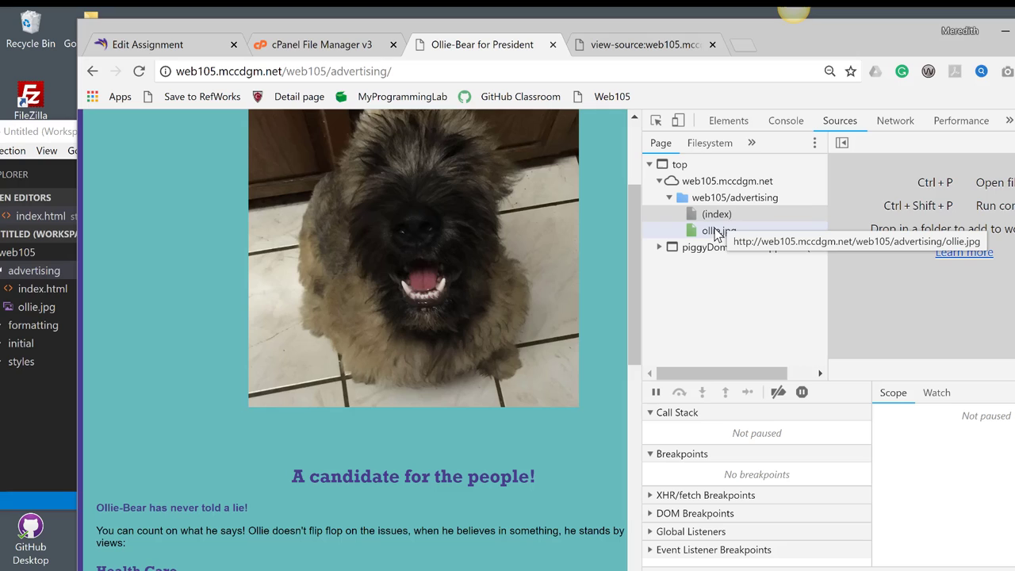
pyautogui.click(716, 214)
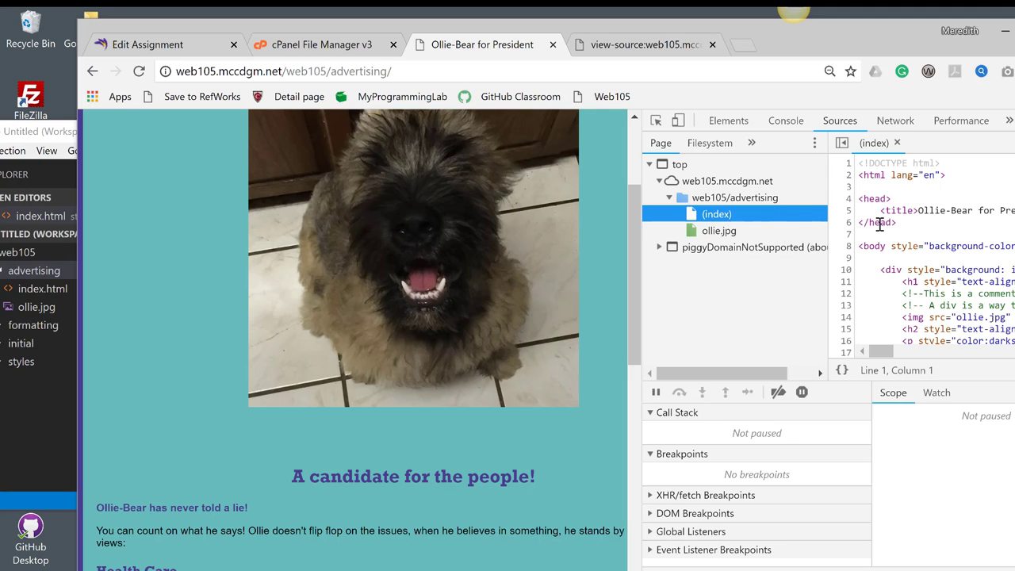
pyautogui.click(677, 120)
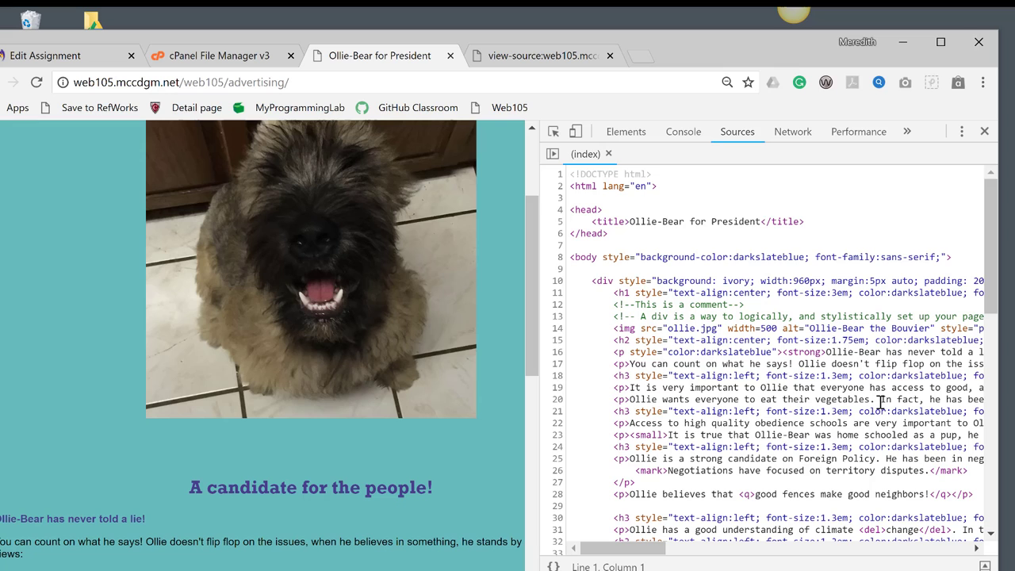
pyautogui.moveTo(660, 541)
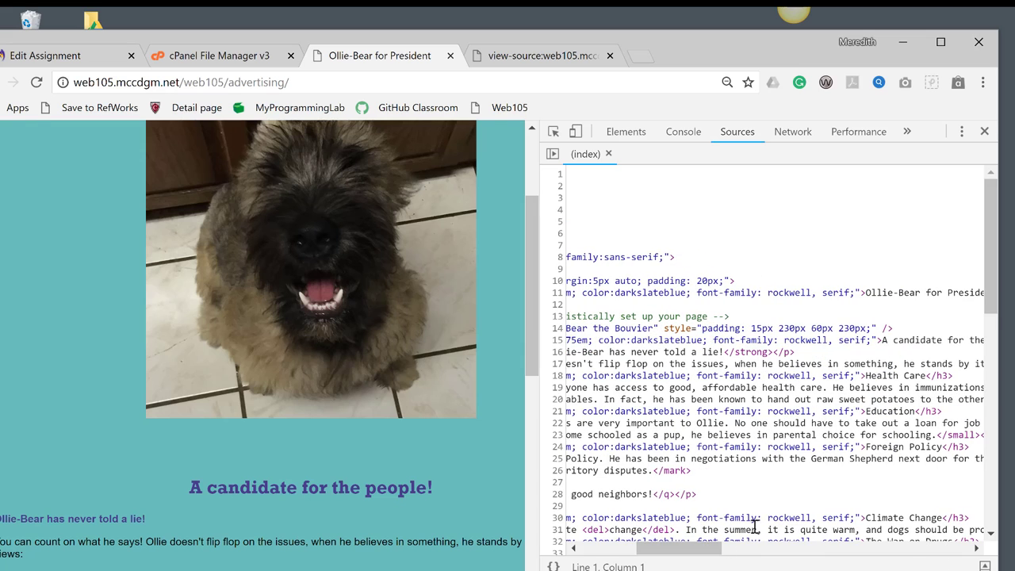
pyautogui.hscroll(3)
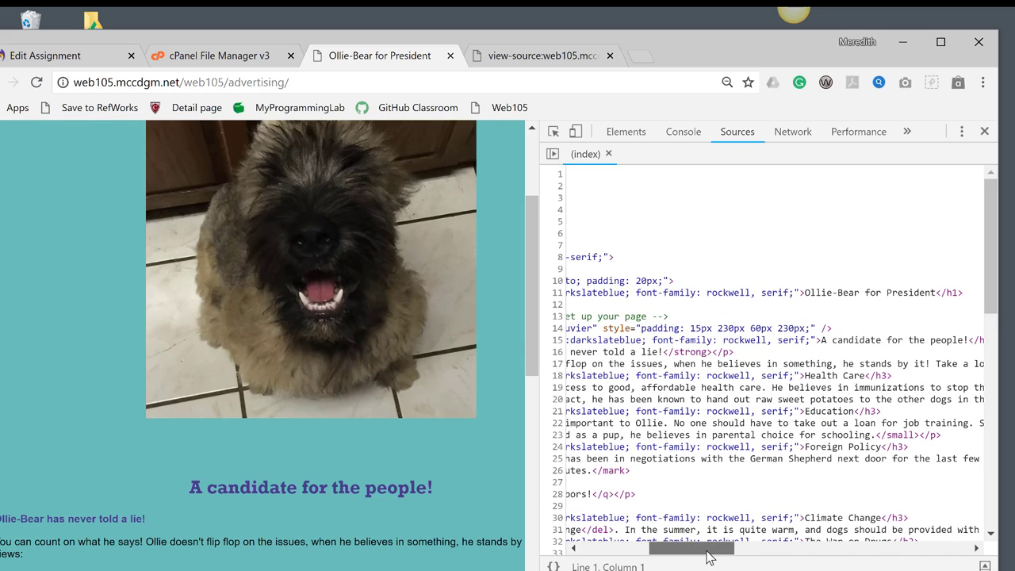
pyautogui.scroll(-3)
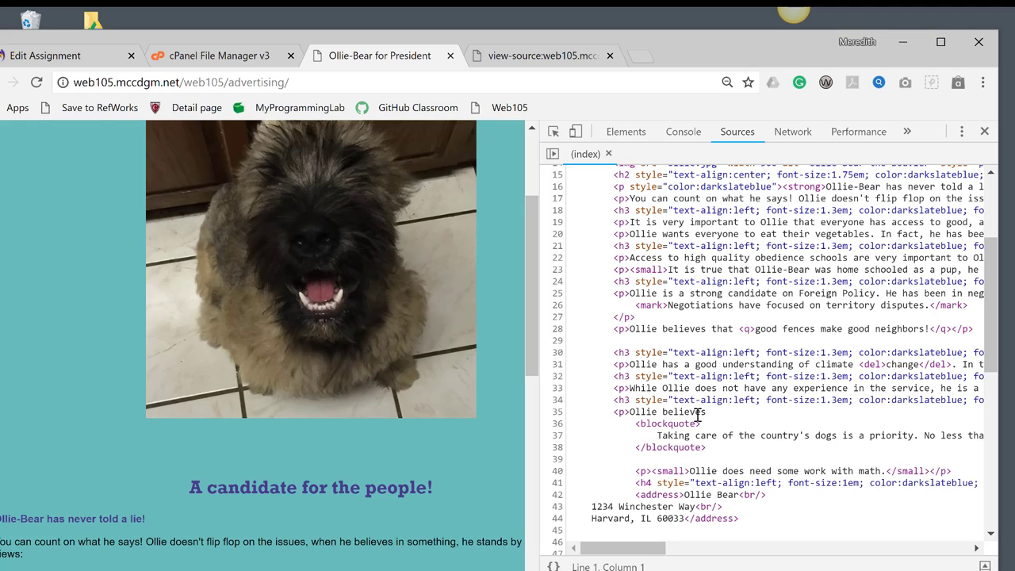
pyautogui.scroll(-3)
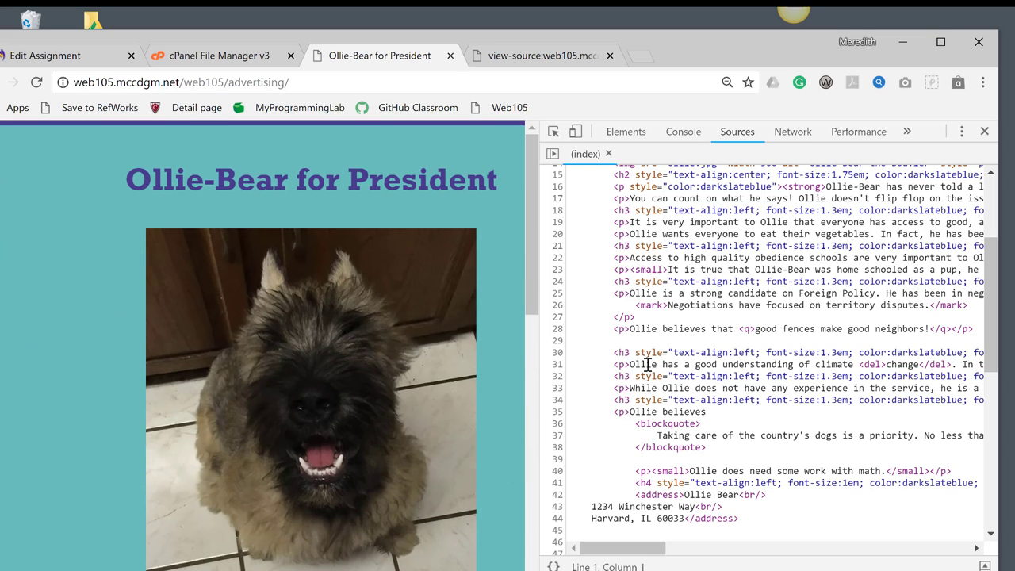
pyautogui.moveTo(684, 365)
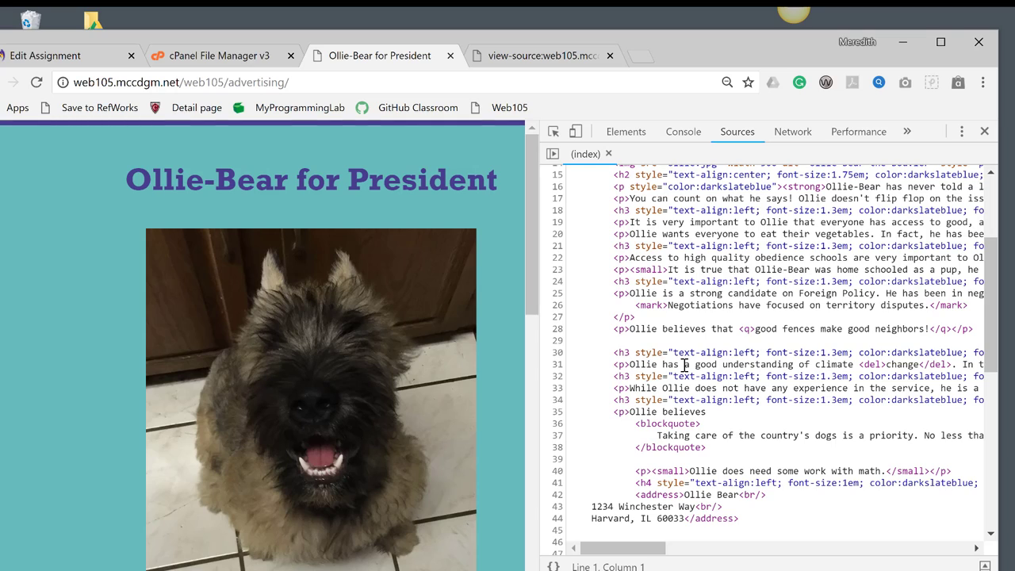